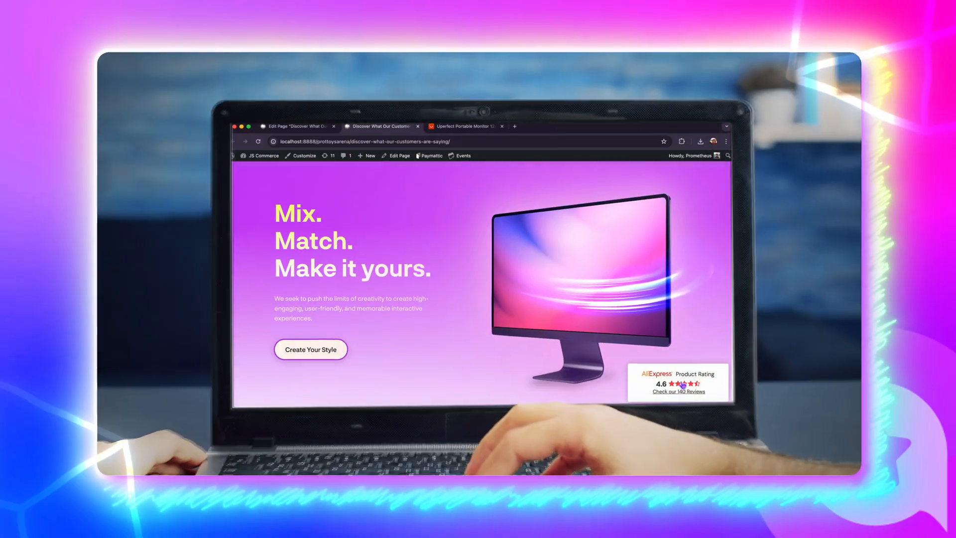
- Go from the front-end badge page to the site's WordPress admin dashboard
{"action": "left_click", "coordinate": [678, 383]}
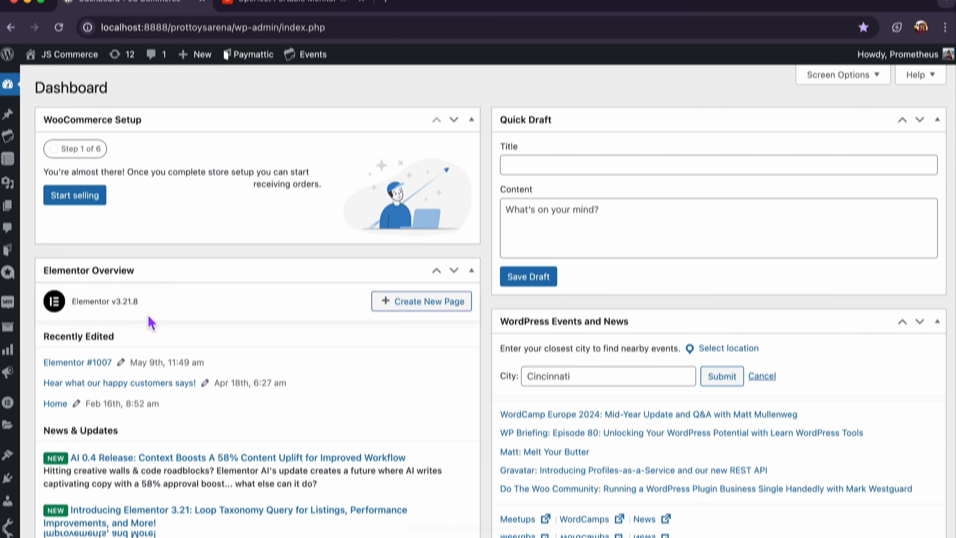
- Reach the AliExpress review source settings under WP Social Ninja's Social Reviews
{"action": "left_click", "coordinate": [9, 282]}
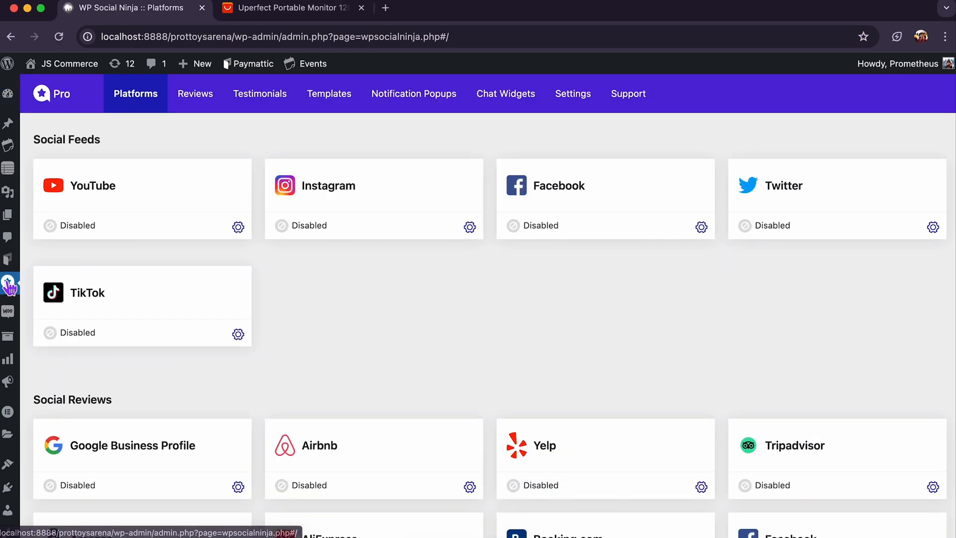
{"action": "scroll", "scroll_direction": "down", "scroll_amount": 3}
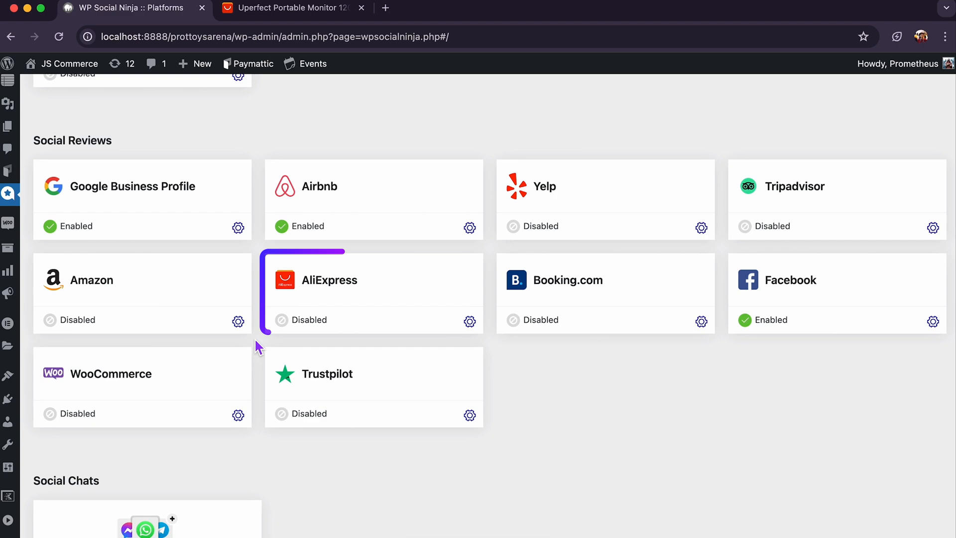
{"action": "left_click", "coordinate": [469, 322]}
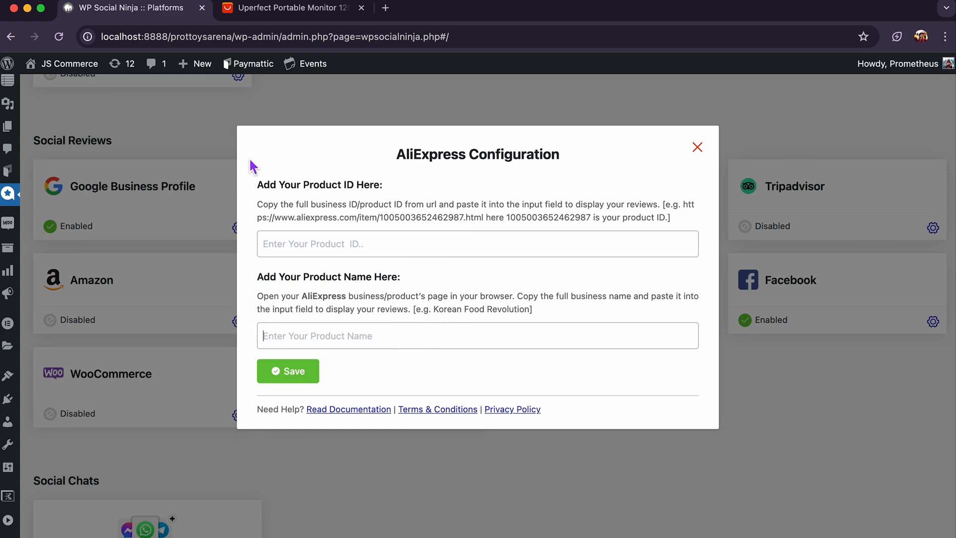
- Fill in the UPERFECT monitor's product ID and name from AliExpress and save to fetch its reviews
{"action": "left_click", "coordinate": [287, 8]}
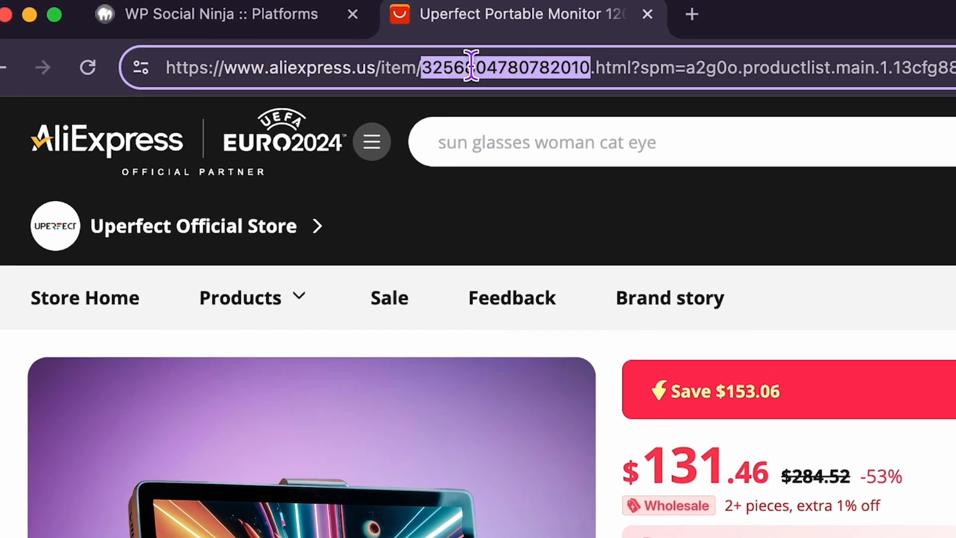
{"action": "right_click", "coordinate": [469, 67]}
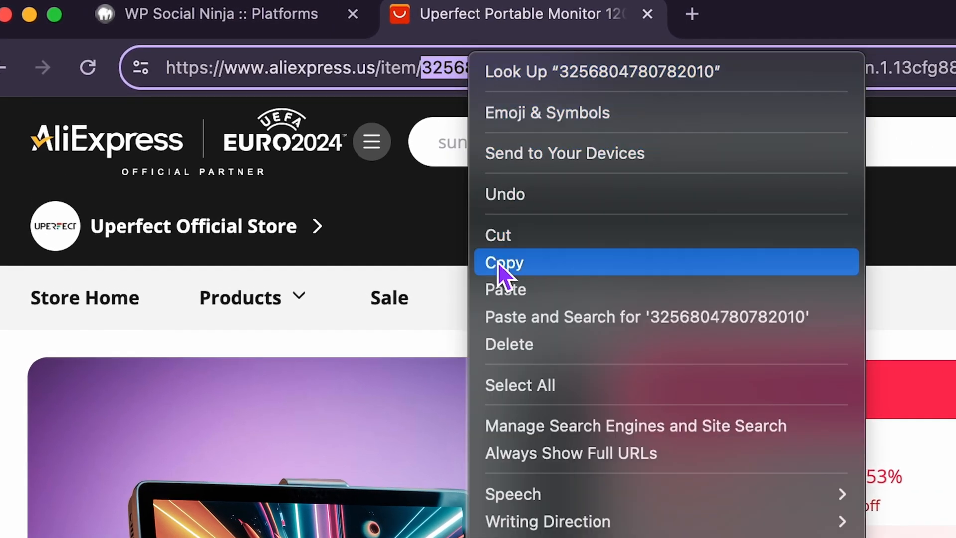
{"action": "left_click", "coordinate": [503, 262]}
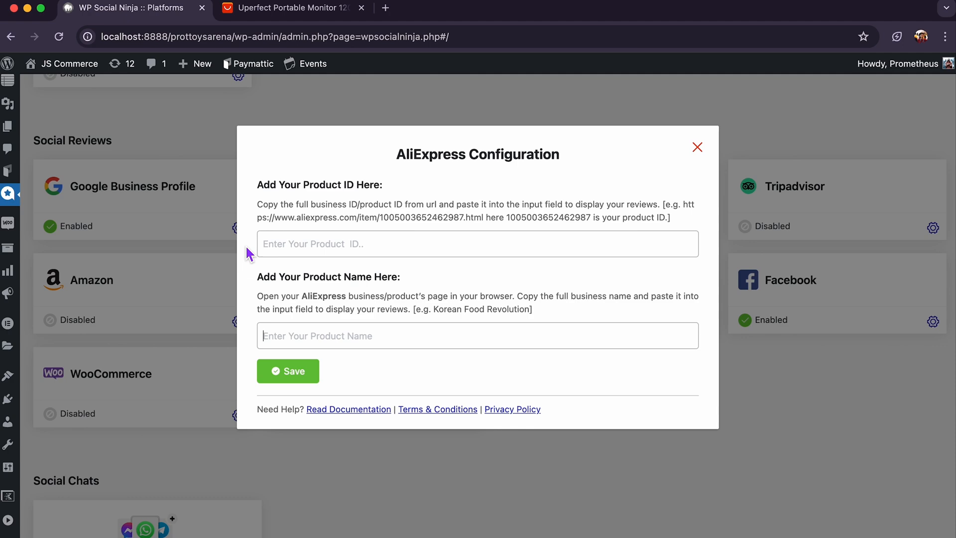
{"action": "left_click", "coordinate": [287, 8]}
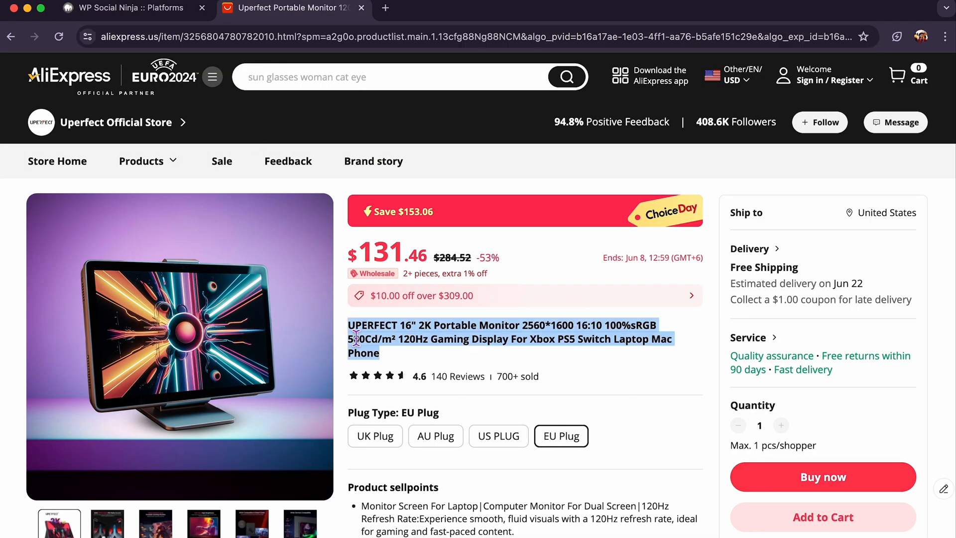
{"action": "left_click", "coordinate": [126, 8]}
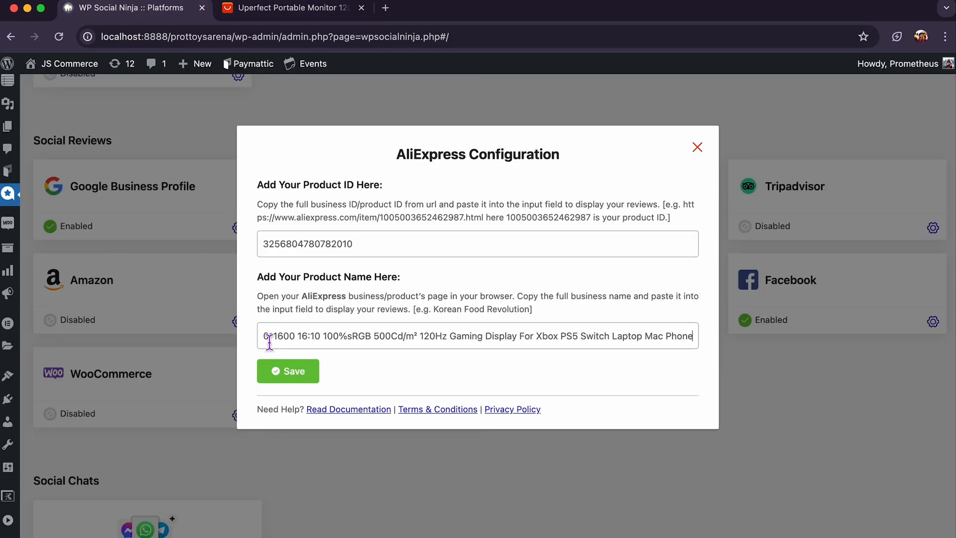
{"action": "left_click", "coordinate": [286, 371]}
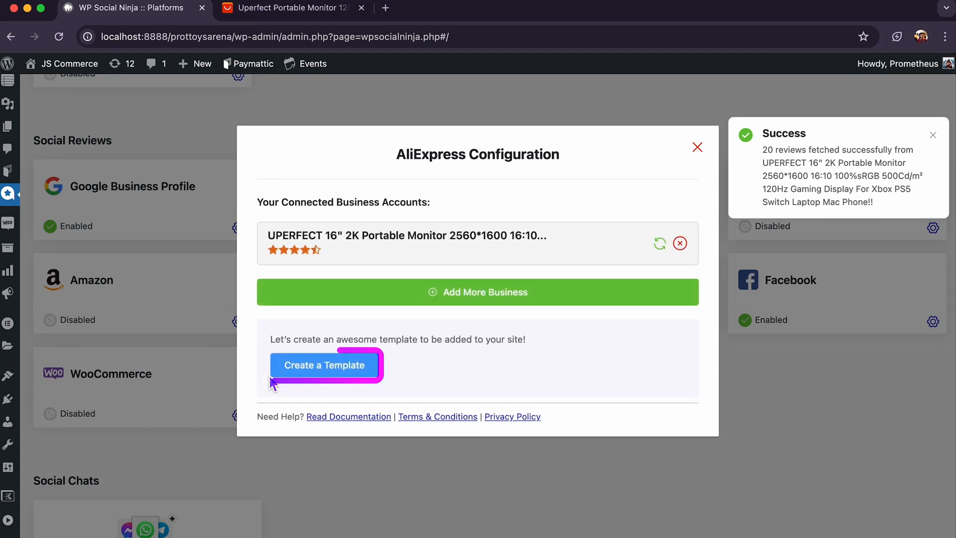
- Start a new AliExpress review template with the Badge layout type and preview its popup
{"action": "left_click", "coordinate": [324, 365]}
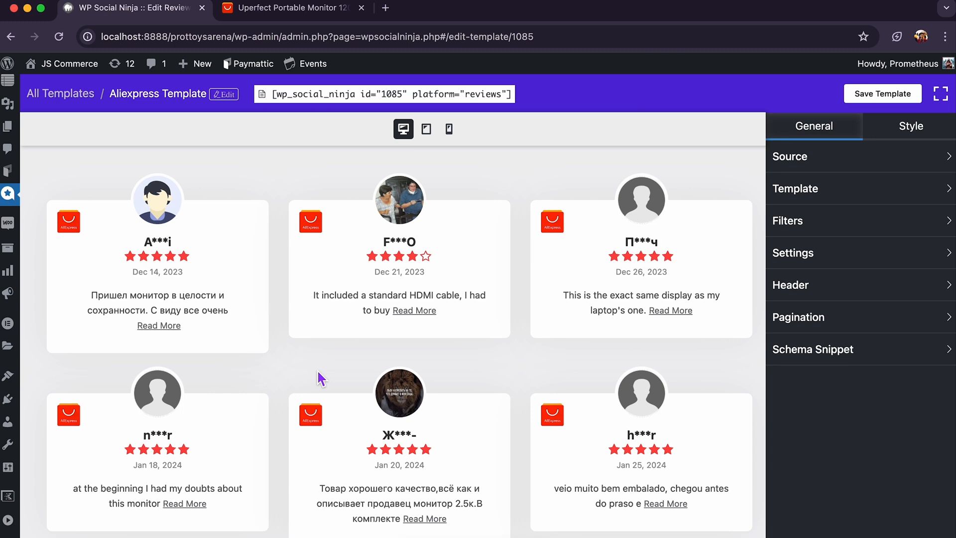
{"action": "left_click", "coordinate": [795, 188]}
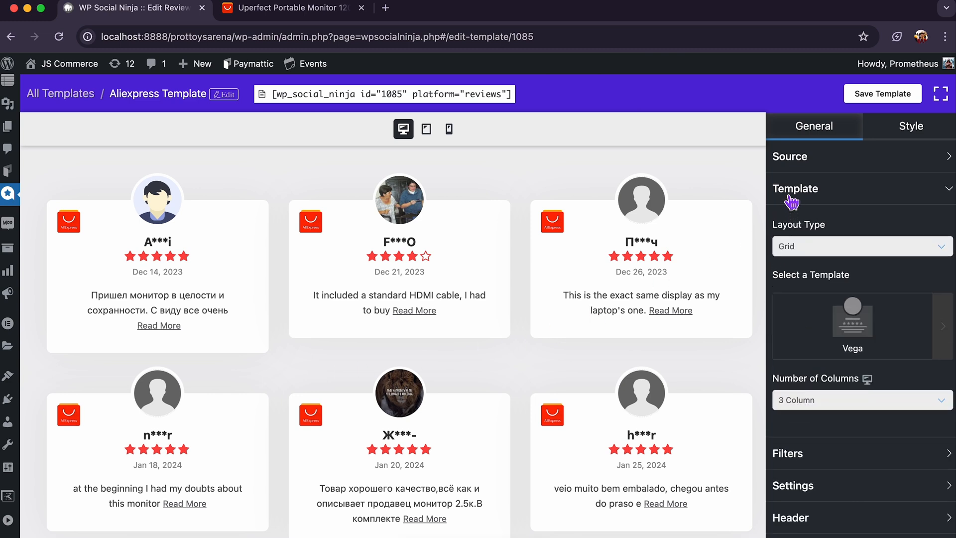
{"action": "left_click", "coordinate": [861, 246]}
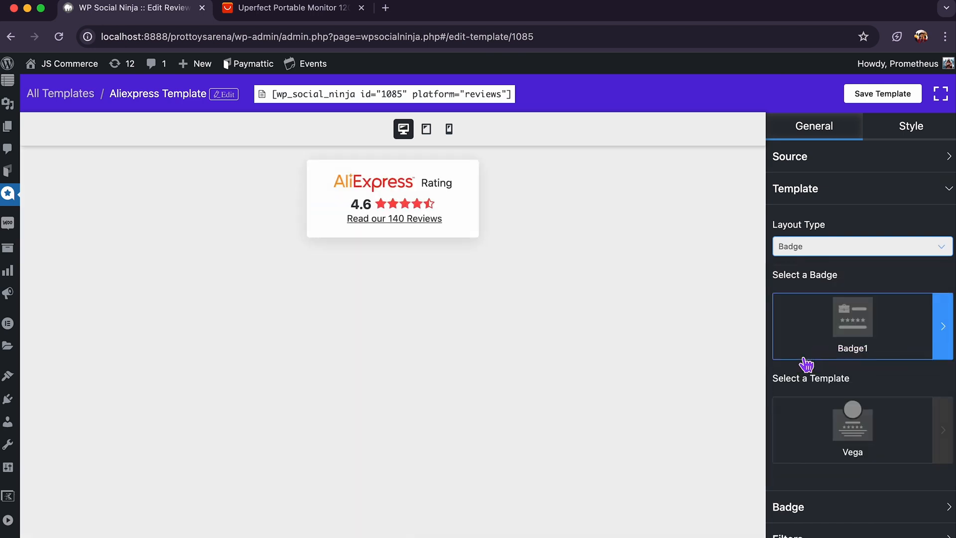
{"action": "left_click", "coordinate": [394, 218]}
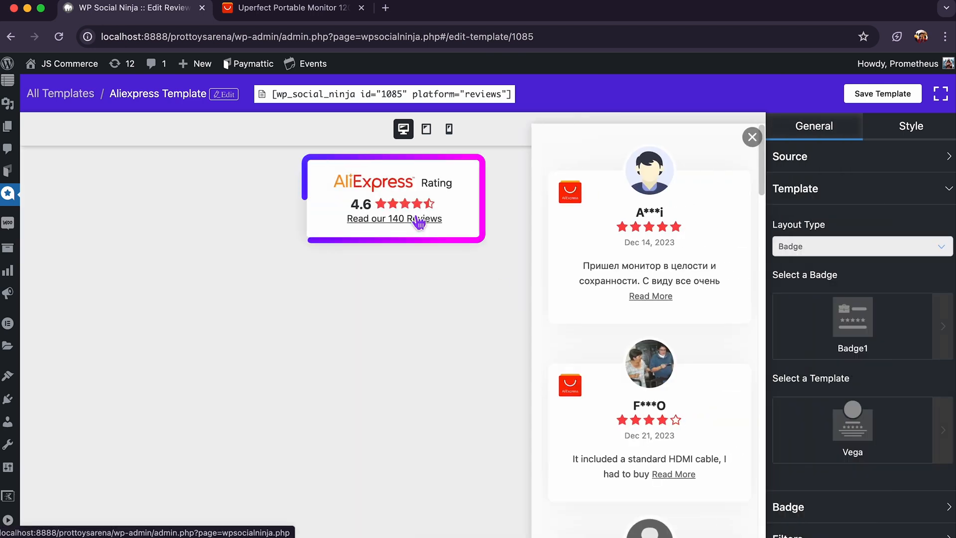
- Keep the Badge1 style after trying the second, and use the Sirius layout for popup reviews
{"action": "left_click", "coordinate": [852, 326]}
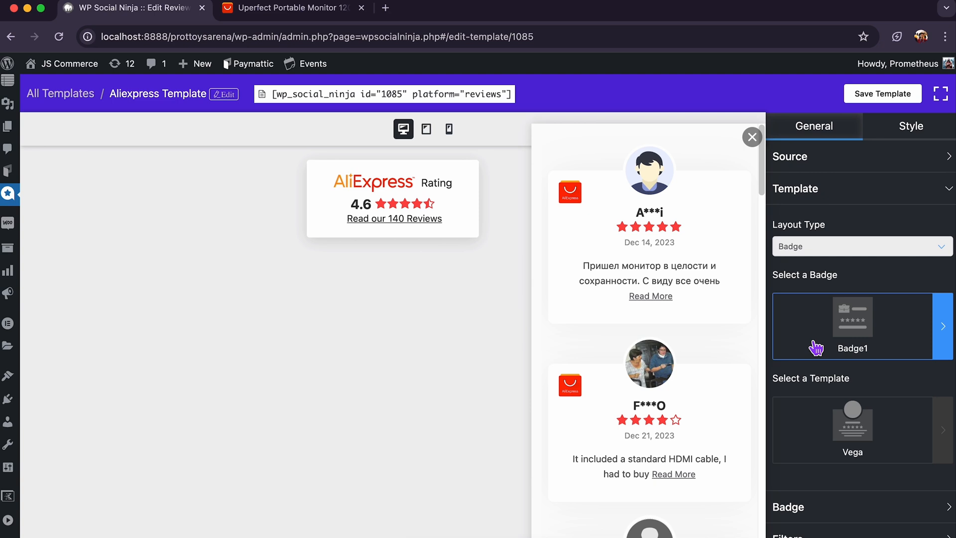
{"action": "left_click", "coordinate": [943, 327]}
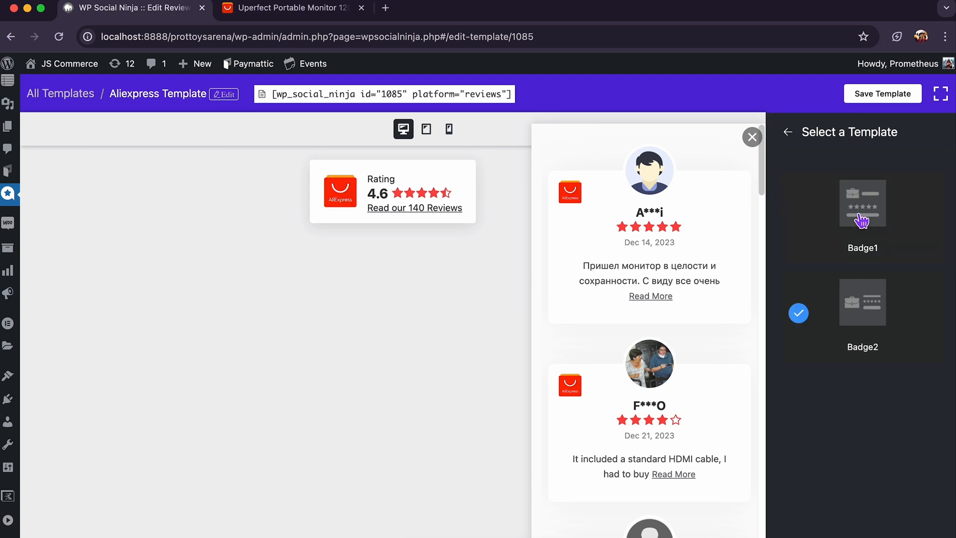
{"action": "left_click", "coordinate": [862, 203]}
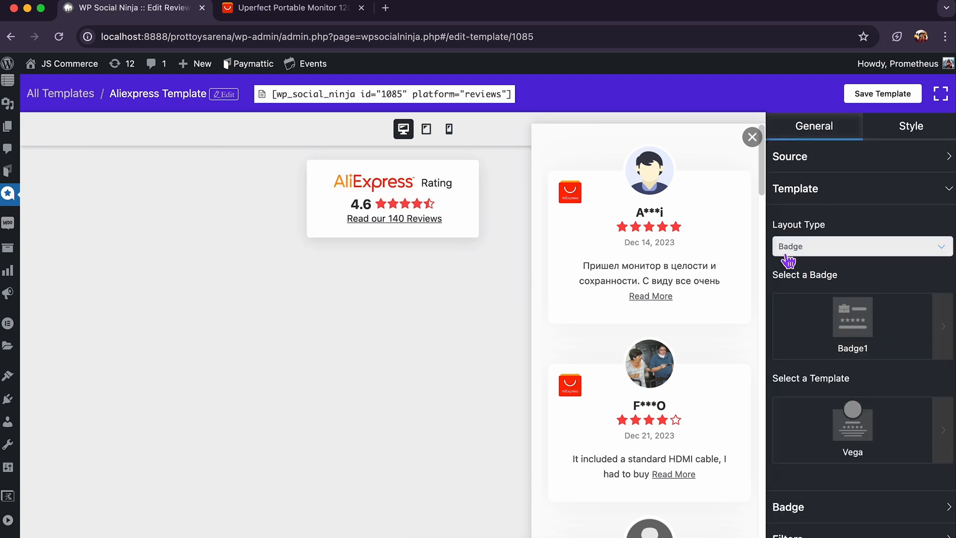
{"action": "left_click", "coordinate": [852, 430]}
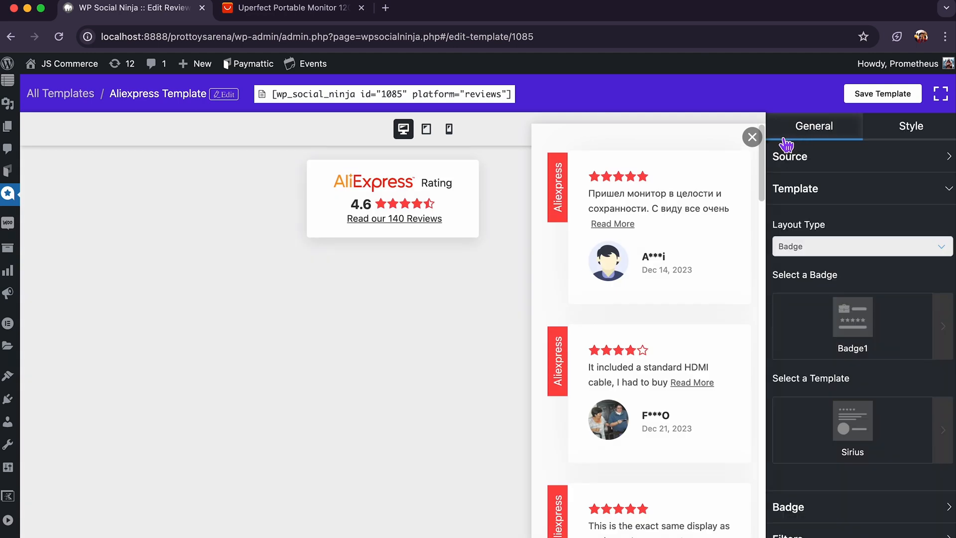
{"action": "left_click", "coordinate": [752, 137]}
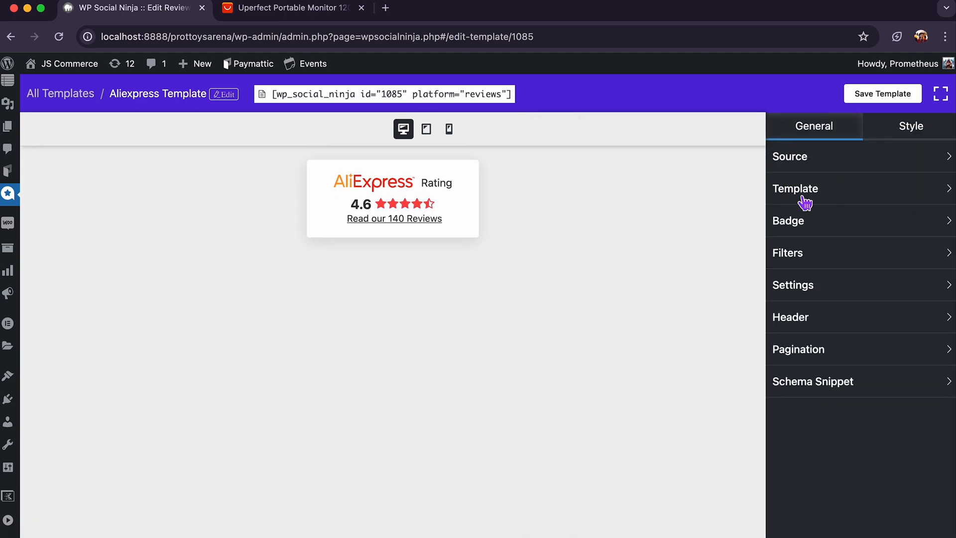
- Position the rating badge floating at the bottom right
{"action": "left_click", "coordinate": [789, 221]}
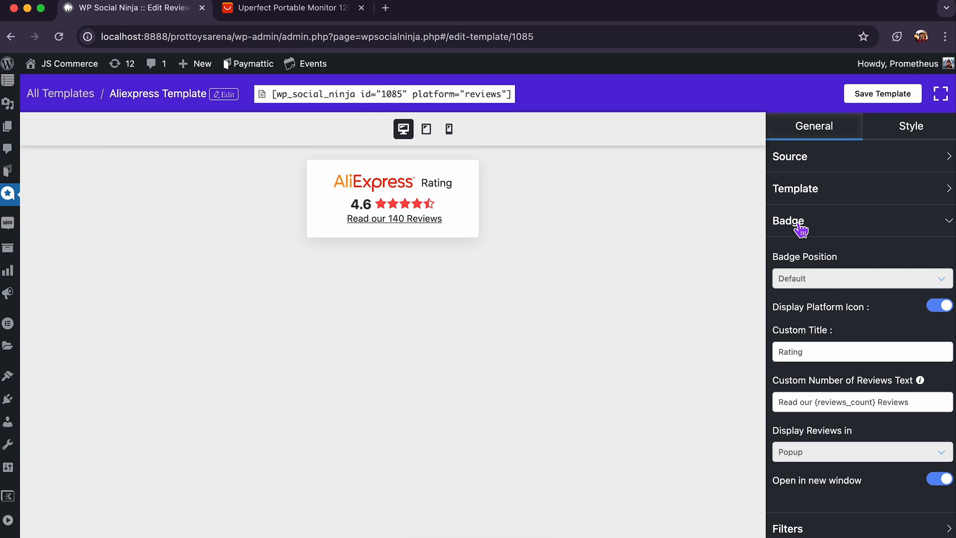
{"action": "left_click", "coordinate": [860, 278]}
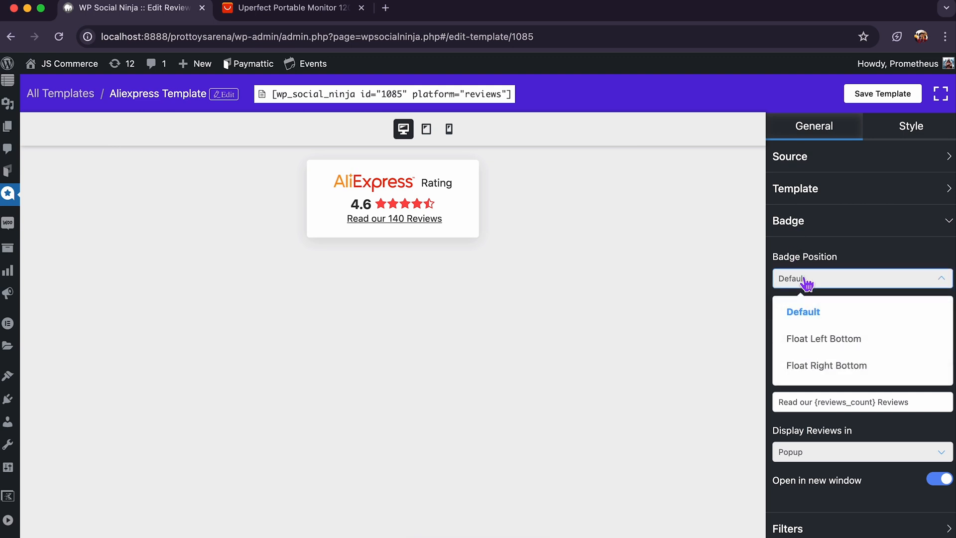
{"action": "left_click", "coordinate": [825, 366]}
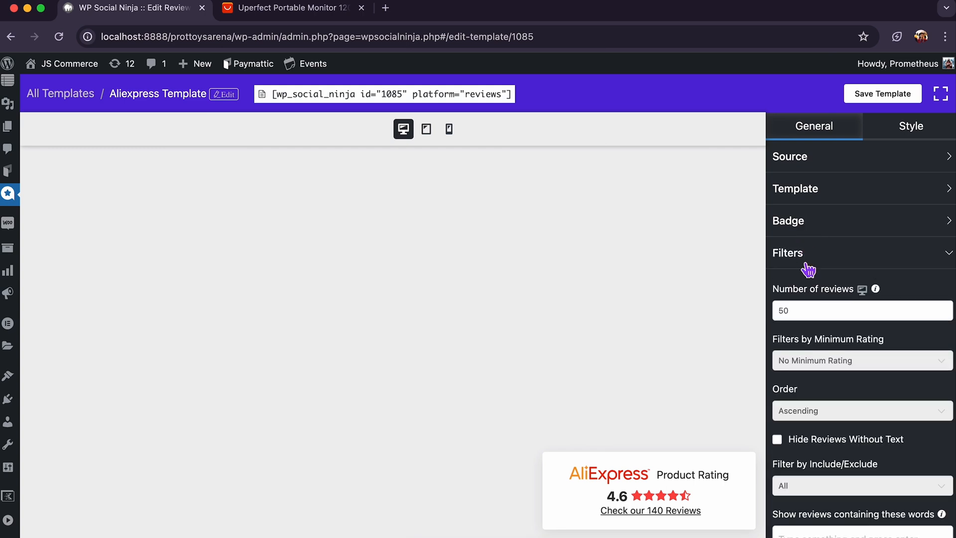
- Filter to 10 reviews rated at least 4 stars, ascending, hiding reviews without text
{"action": "left_click", "coordinate": [650, 510]}
{"action": "type", "text": "10"}
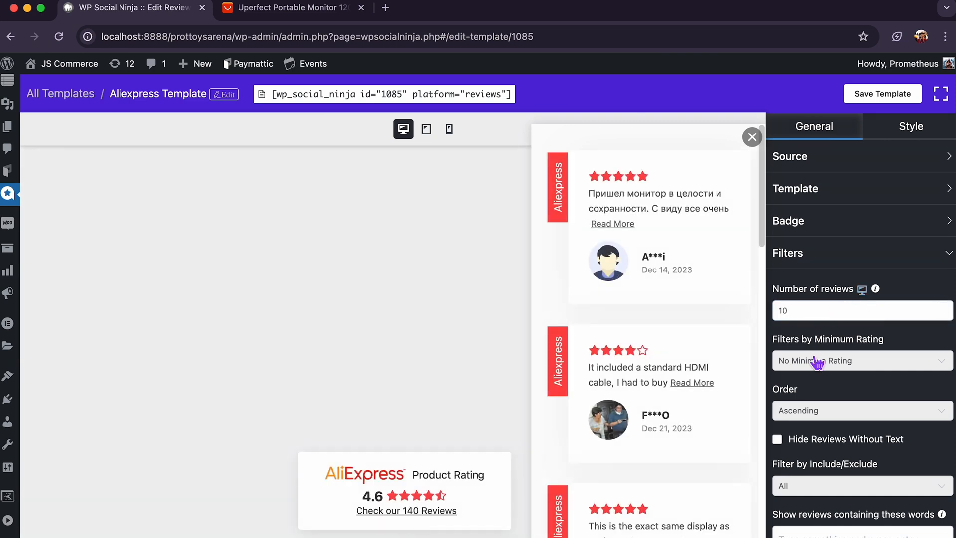
{"action": "left_click", "coordinate": [859, 361]}
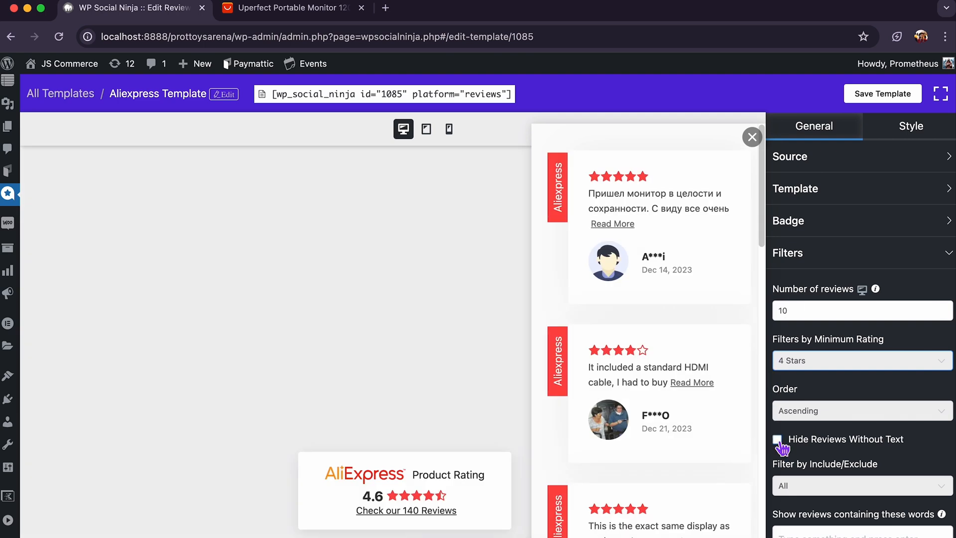
{"action": "left_click", "coordinate": [778, 440]}
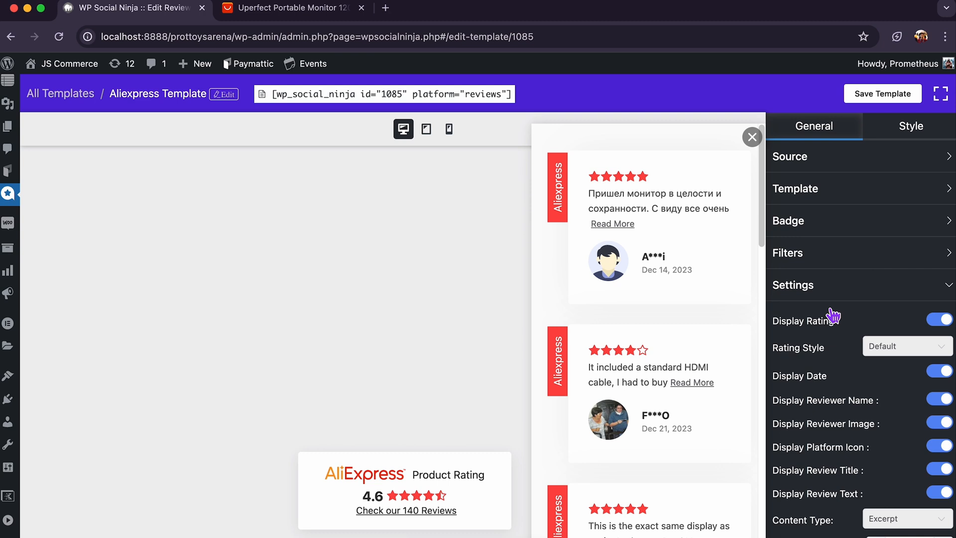
- Set Rating Style to icon with number rating and move on toward the header settings
{"action": "left_click", "coordinate": [907, 346]}
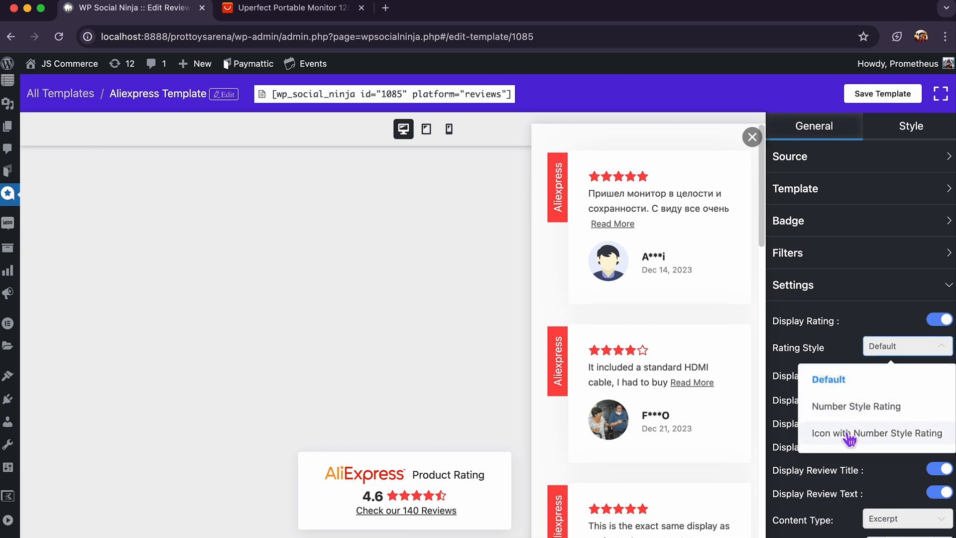
{"action": "left_click", "coordinate": [876, 433]}
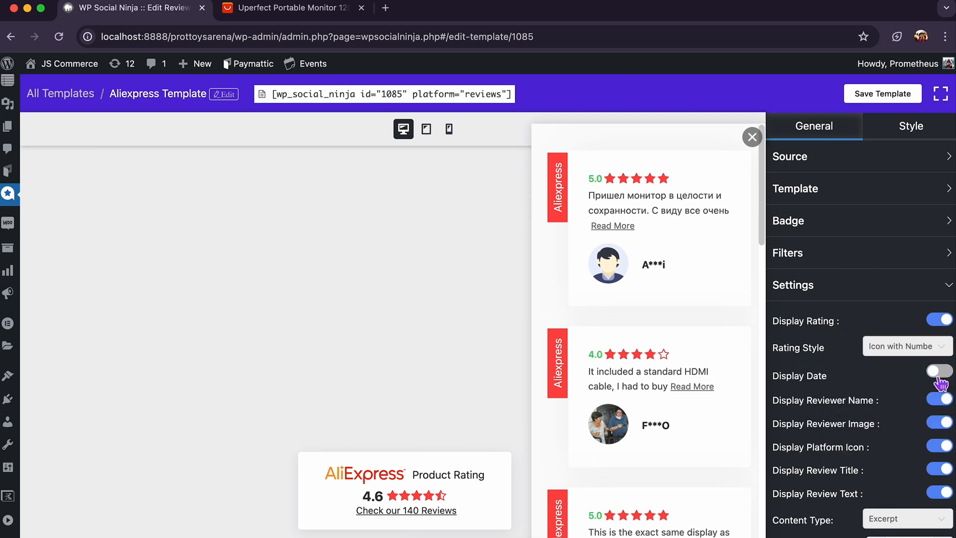
{"action": "left_click", "coordinate": [939, 370]}
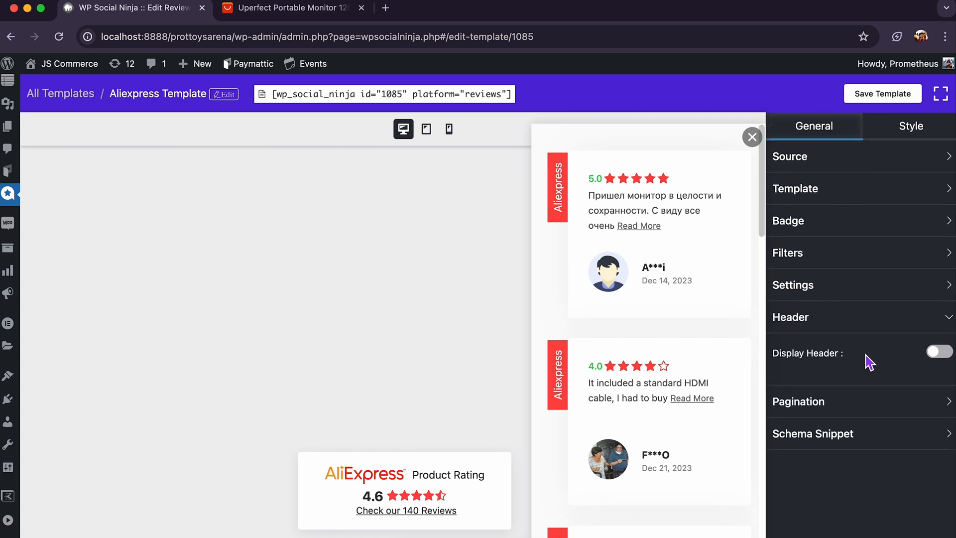
- Enable the popup header with all elements and a 'Rate Your Experience' review button
{"action": "left_click", "coordinate": [938, 351]}
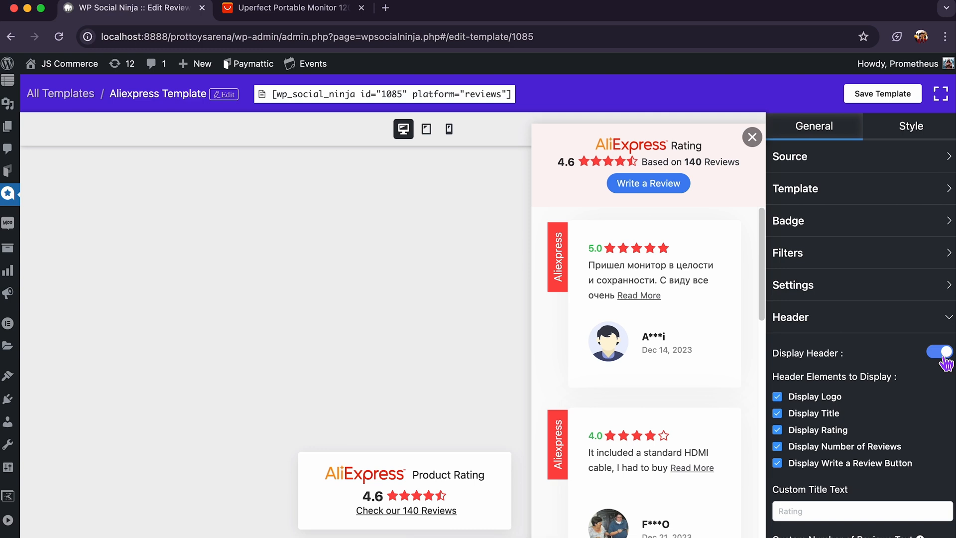
{"action": "mouse_move", "coordinate": [787, 427]}
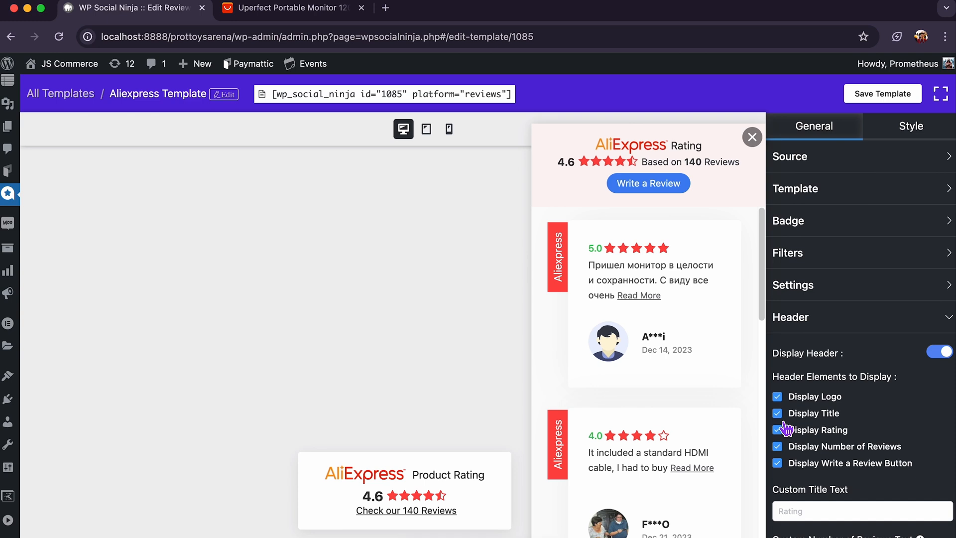
{"action": "scroll", "scroll_direction": "down", "scroll_amount": 3}
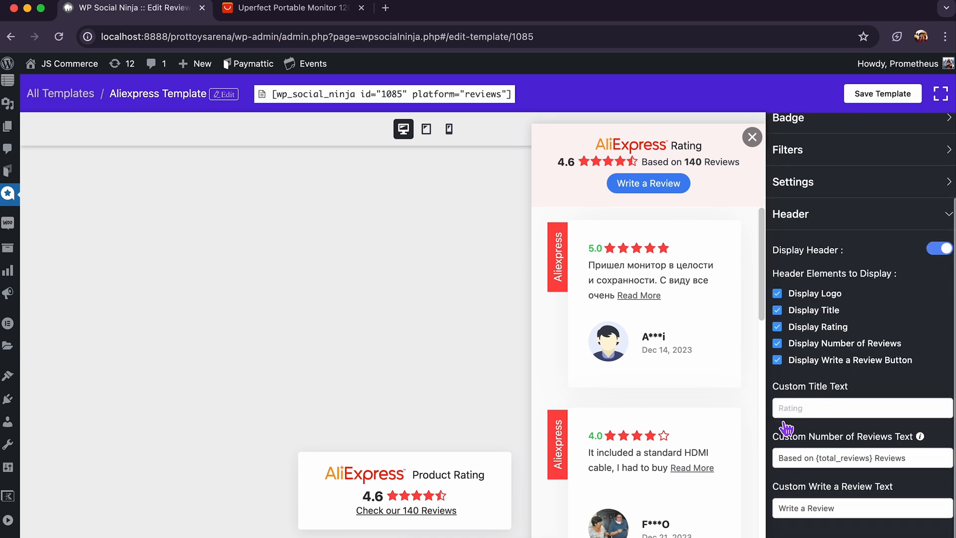
{"action": "type", "text": "Rate Your Experience"}
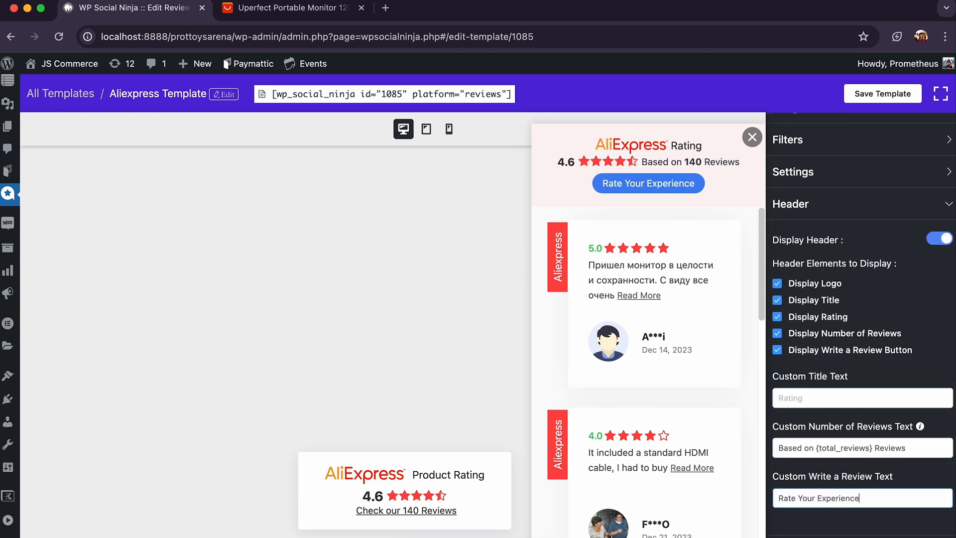
{"action": "mouse_move", "coordinate": [835, 226]}
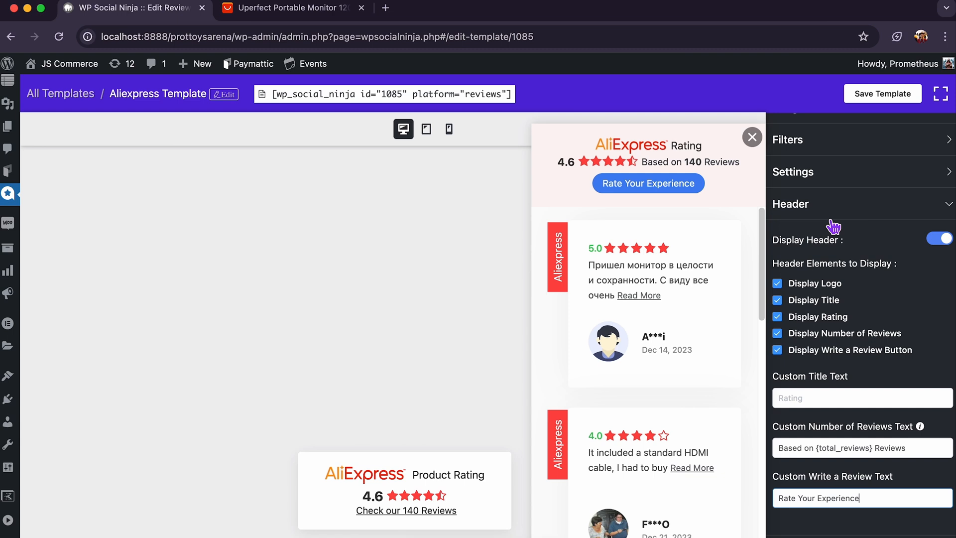
{"action": "left_click", "coordinate": [790, 204]}
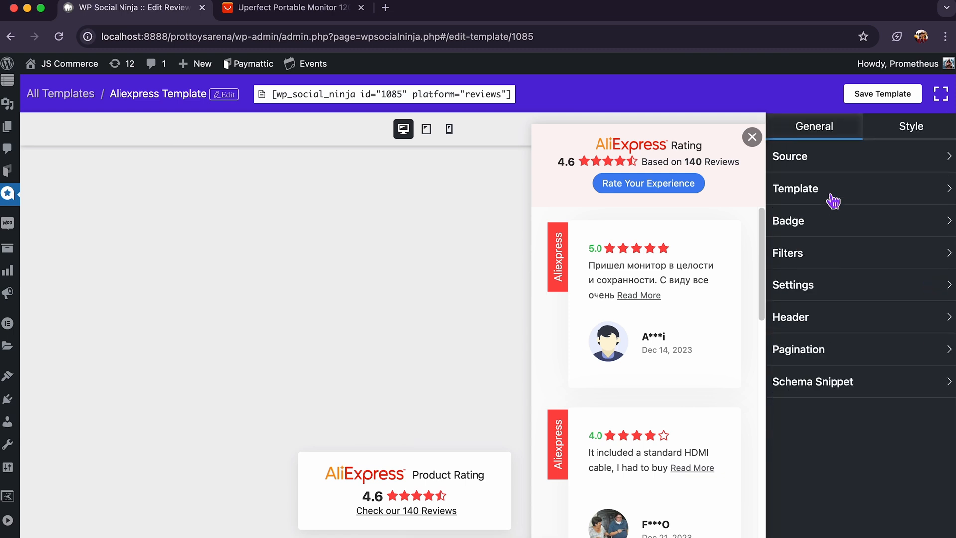
- Style the popup with a light blue header background, solid box border and unlinked widths
{"action": "left_click", "coordinate": [912, 126]}
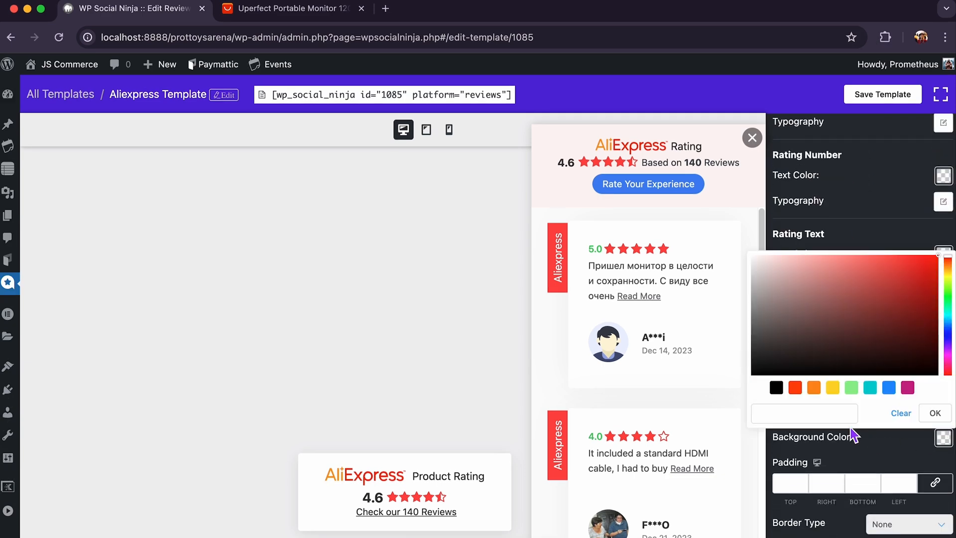
{"action": "left_click", "coordinate": [832, 362]}
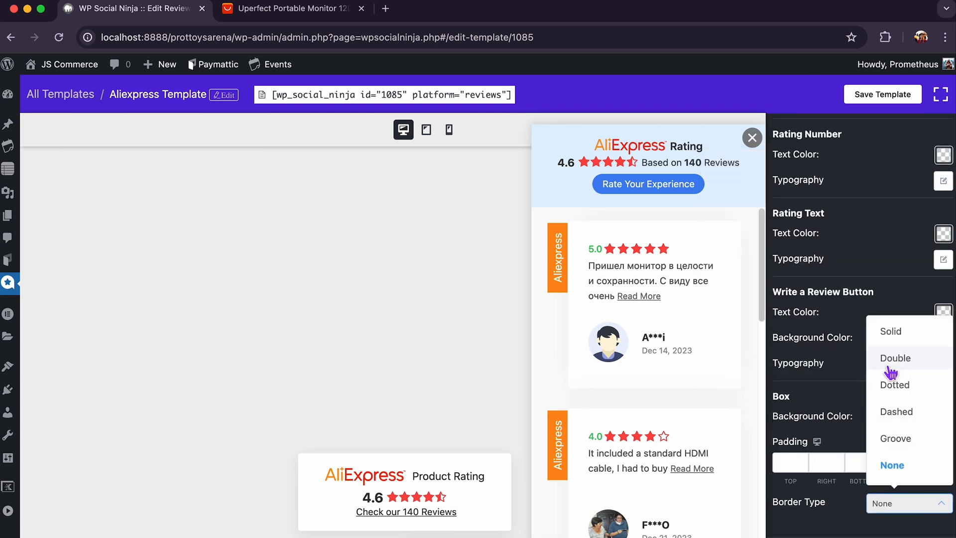
{"action": "left_click", "coordinate": [890, 331]}
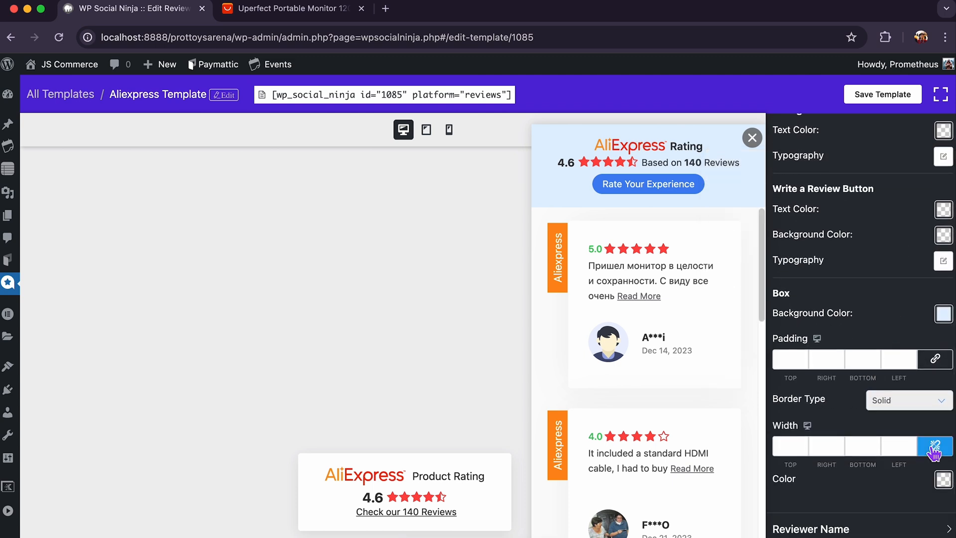
{"action": "left_click", "coordinate": [907, 400]}
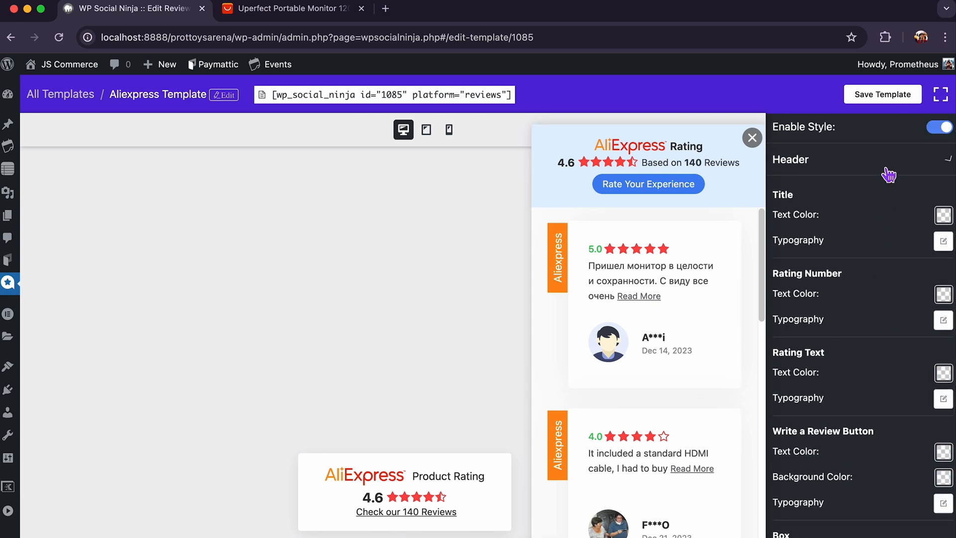
{"action": "left_click", "coordinate": [382, 94]}
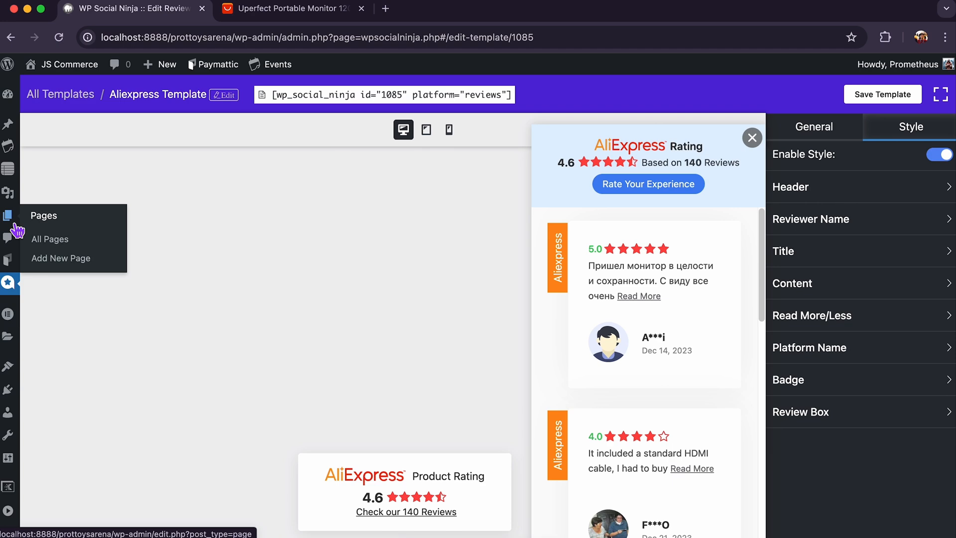
- Add the template shortcode block to the customers page, update it and view it live
{"action": "left_click", "coordinate": [50, 238]}
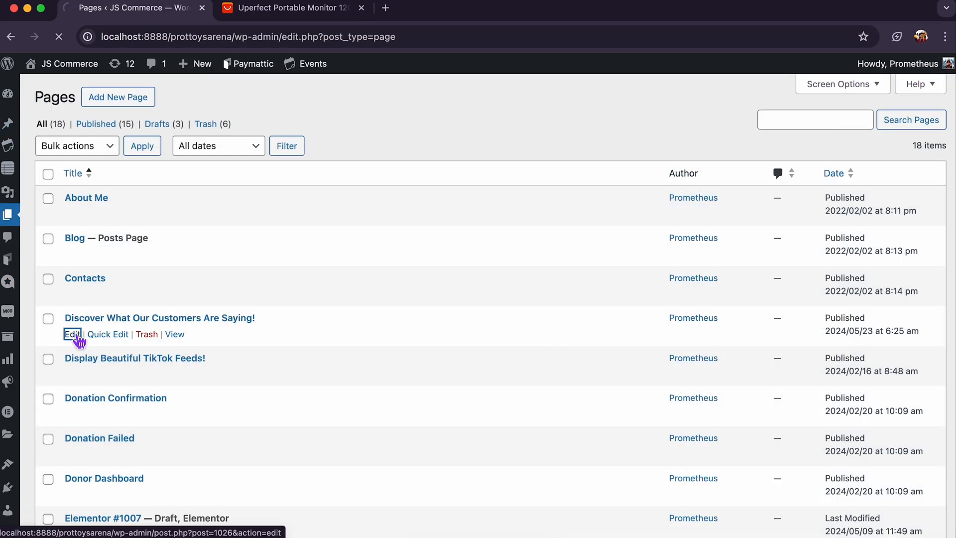
{"action": "left_click", "coordinate": [72, 334]}
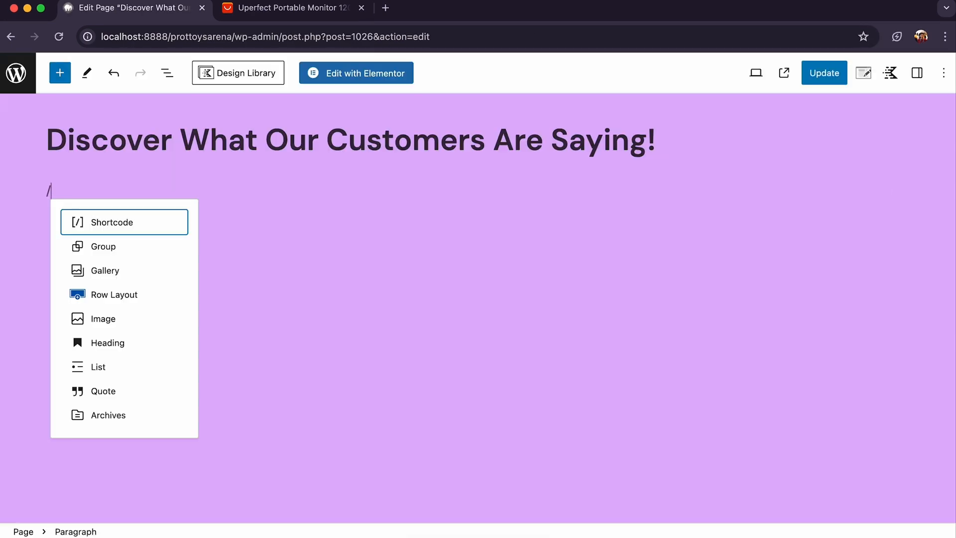
{"action": "left_click", "coordinate": [111, 222]}
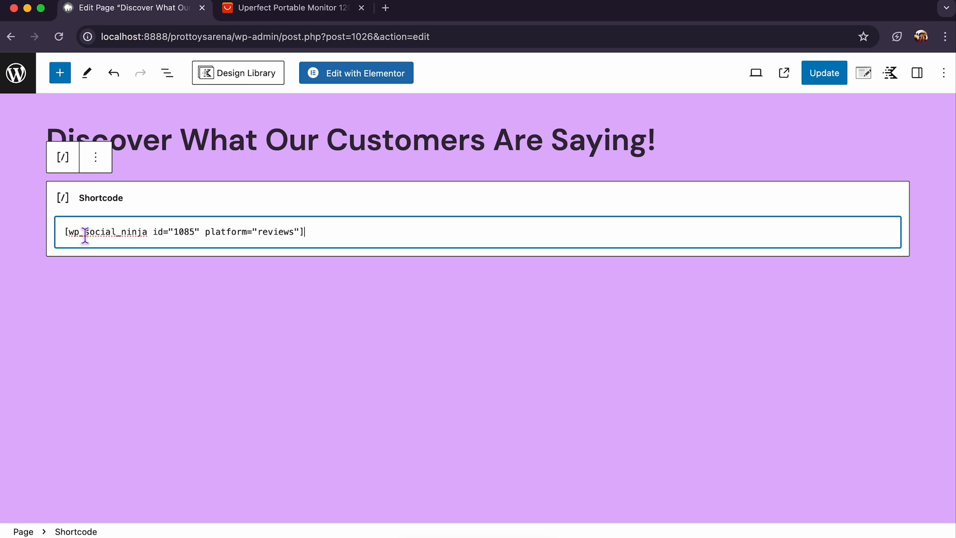
{"action": "left_click", "coordinate": [823, 73]}
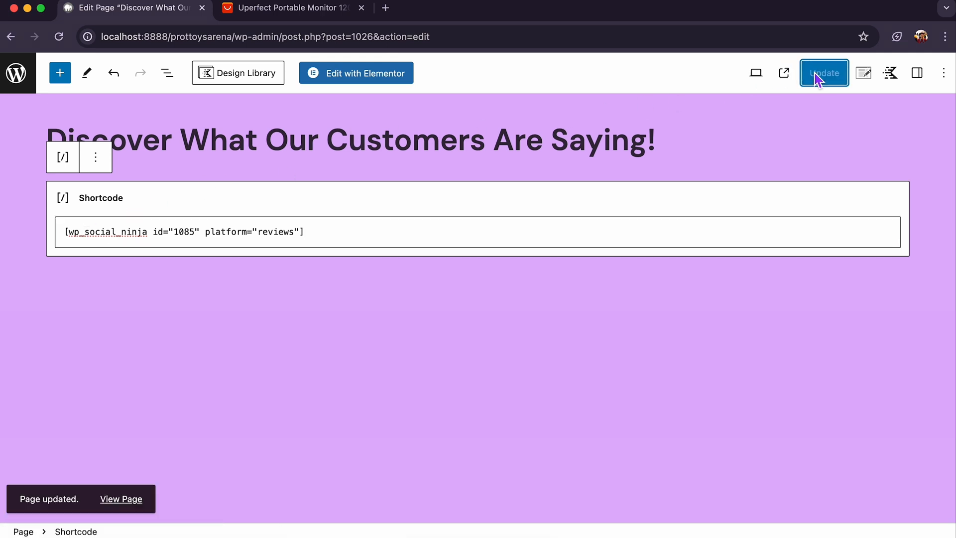
{"action": "left_click", "coordinate": [120, 499]}
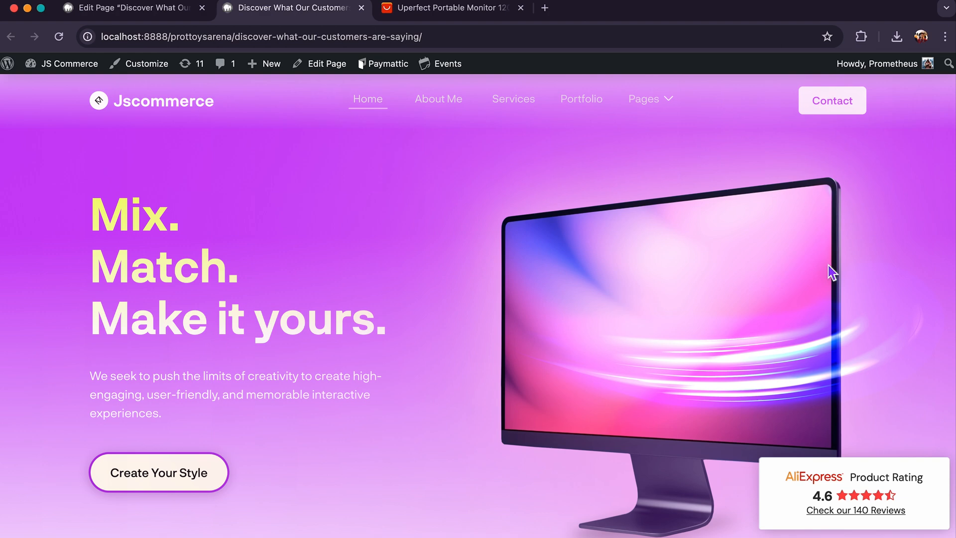
- Open the review popup from the bottom-right badge and scroll through its reviews
{"action": "left_click", "coordinate": [854, 509]}
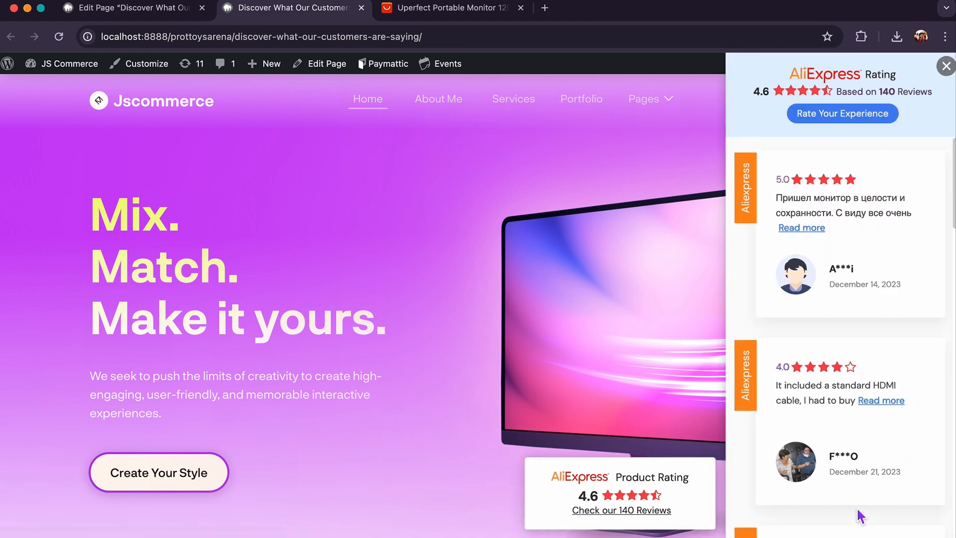
{"action": "scroll", "scroll_direction": "down", "scroll_amount": 3}
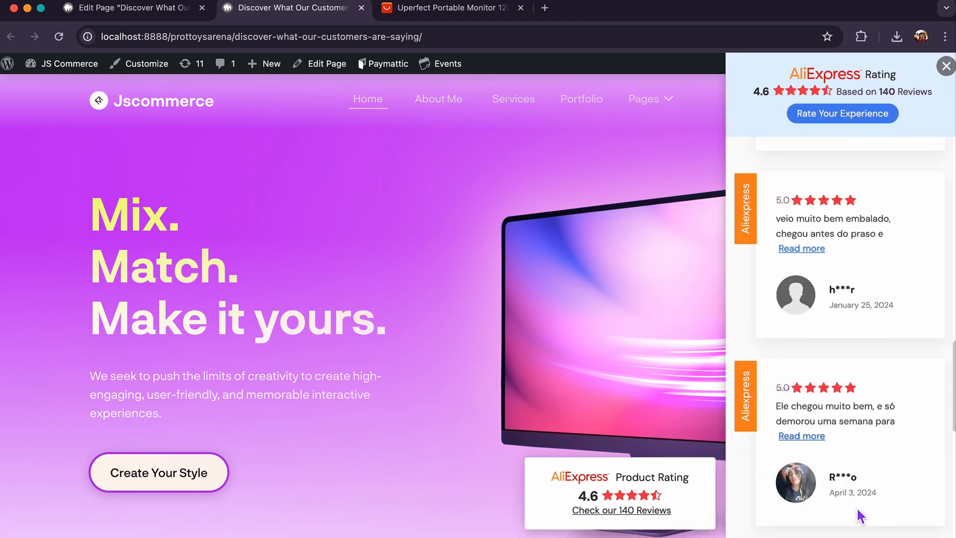
{"action": "scroll", "scroll_direction": "down", "scroll_amount": 3}
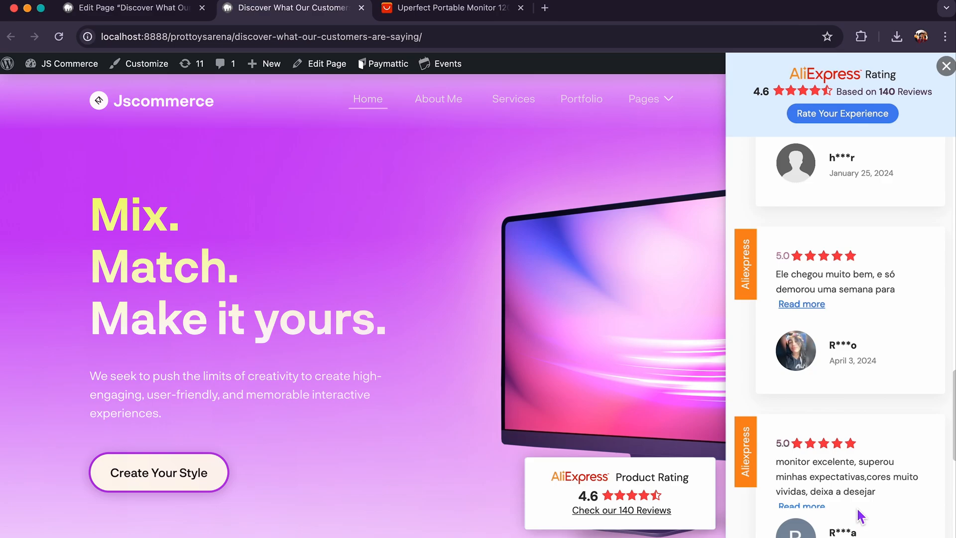